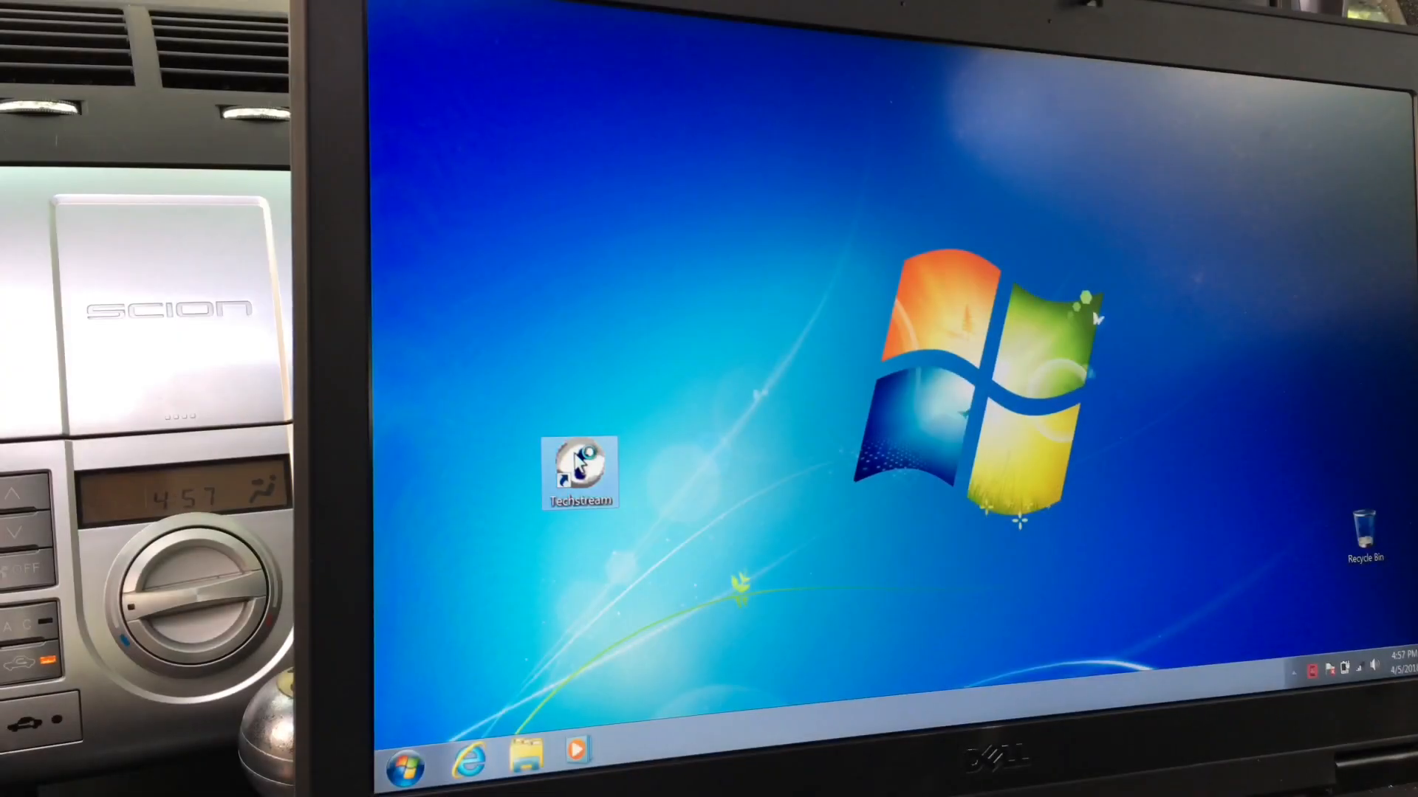
- Launch Techstream from the desktop shortcut to reach its main start screen
double_click(579, 472)
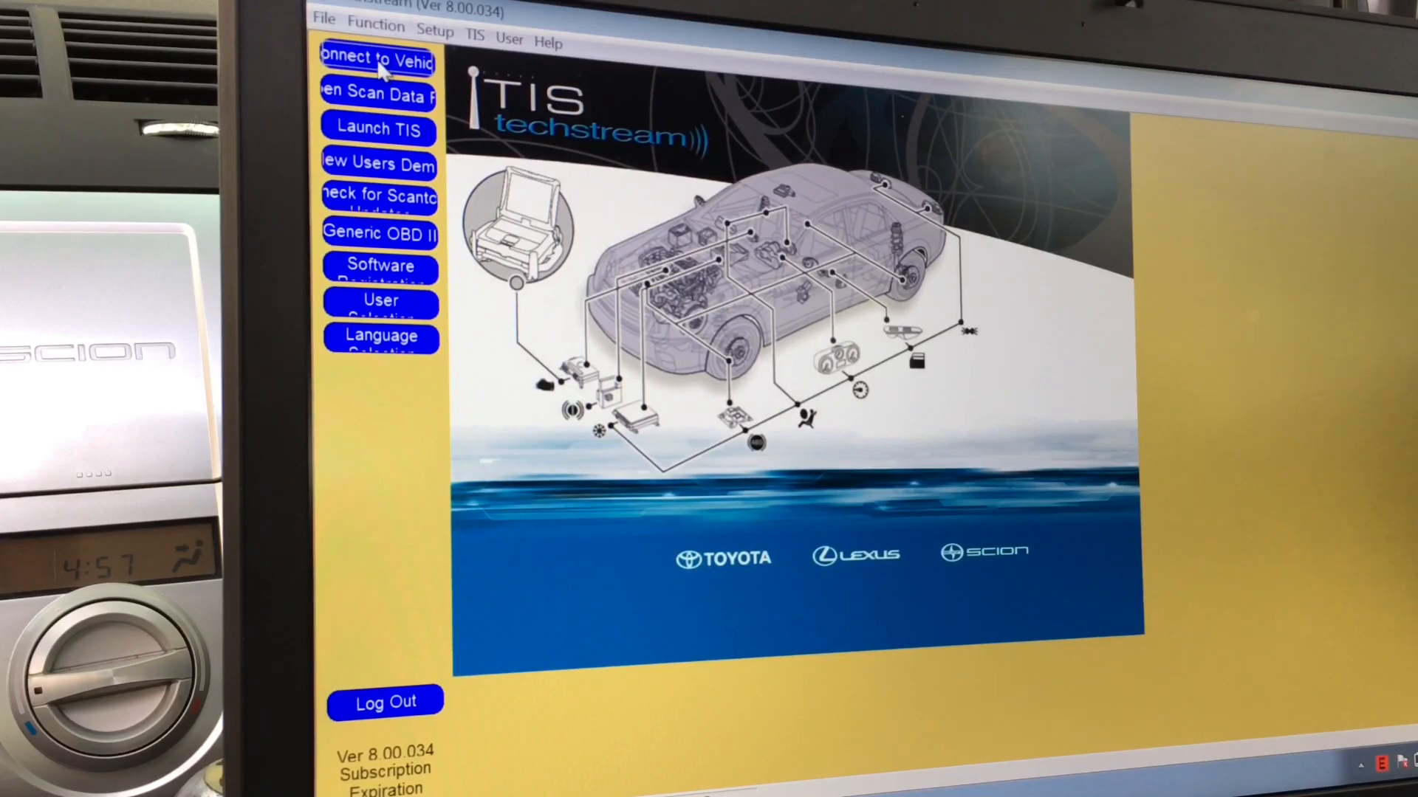
- Connect to the vehicle and bring up the Immobiliser ECU's Utility Selection Menu
click(376, 61)
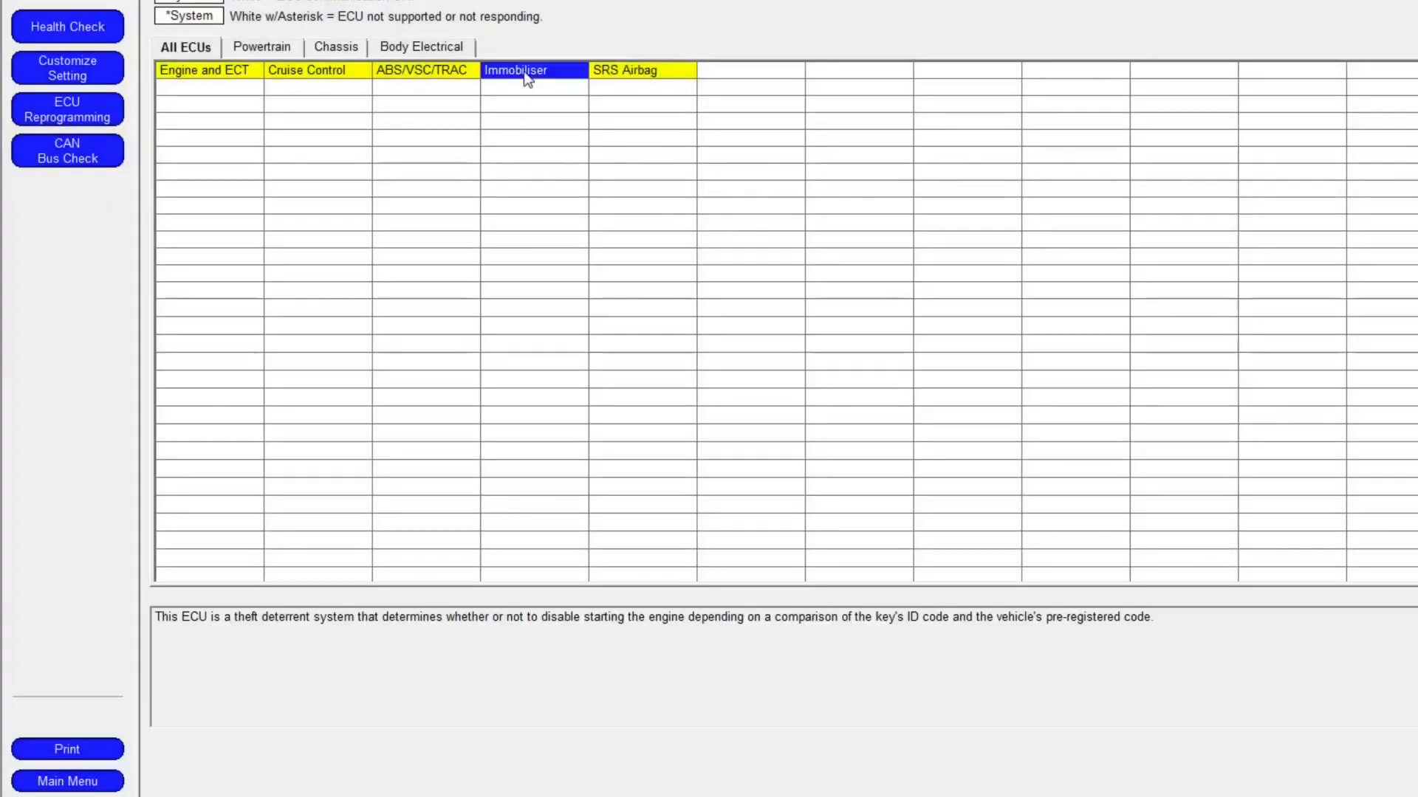
click(531, 69)
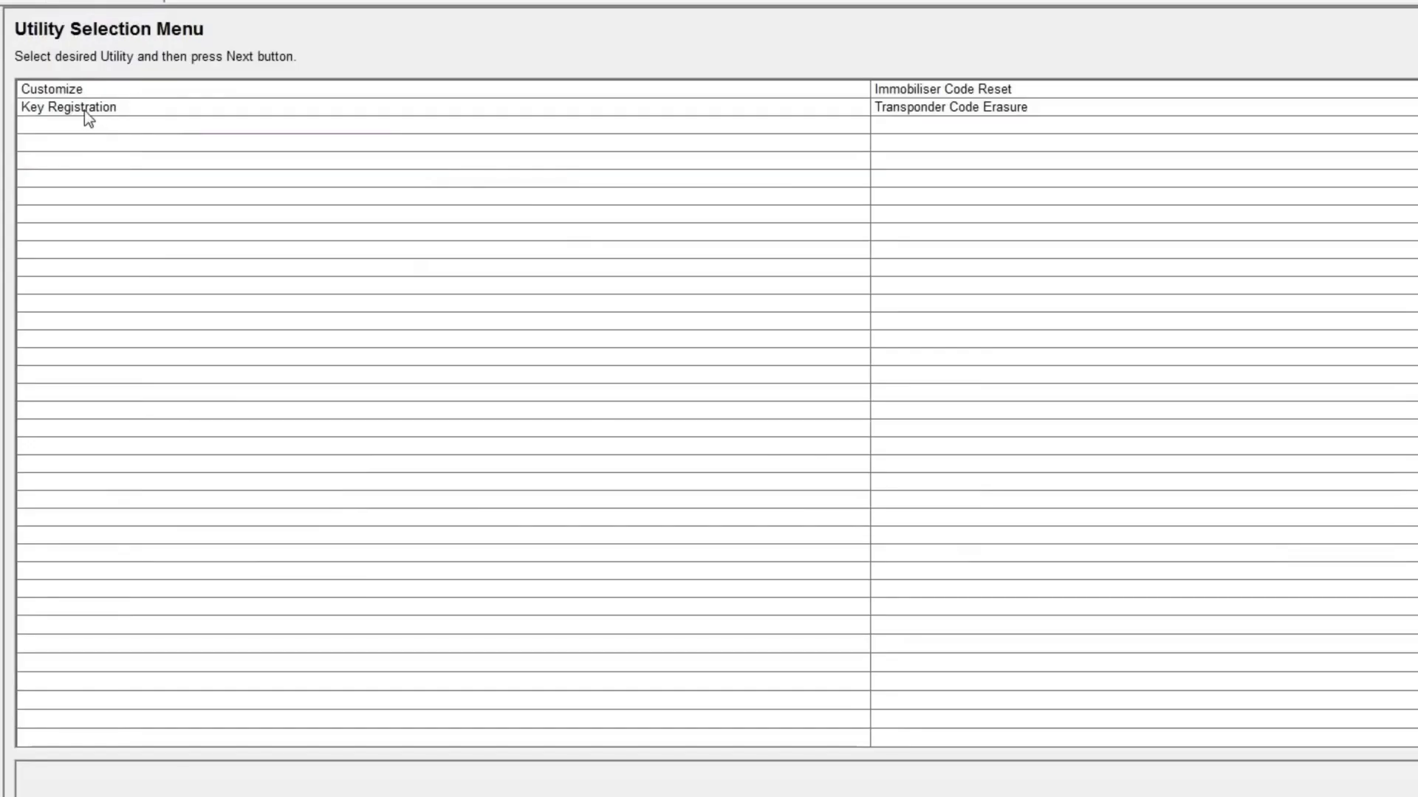
- Start the Key Registration utility from the Utility Selection Menu
click(66, 106)
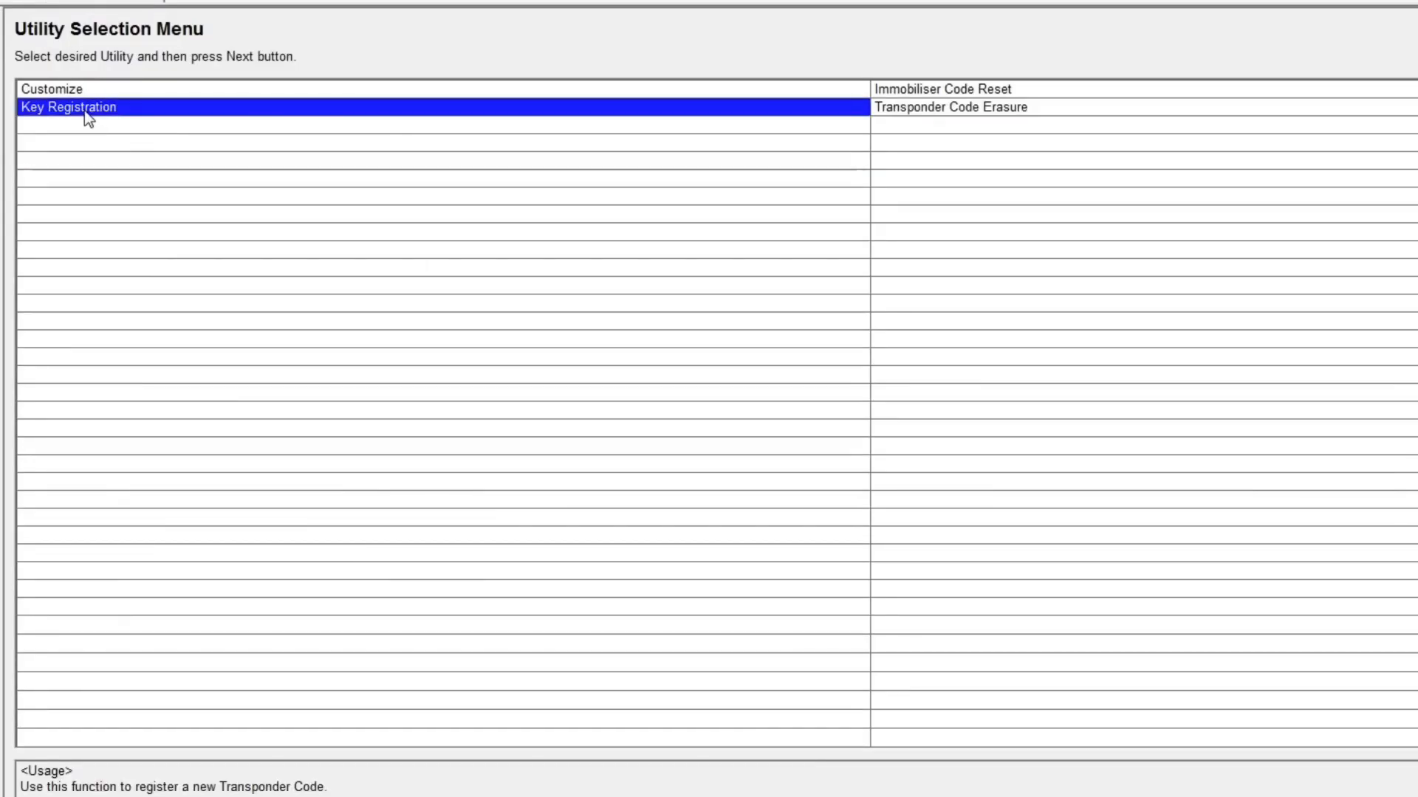
double_click(67, 106)
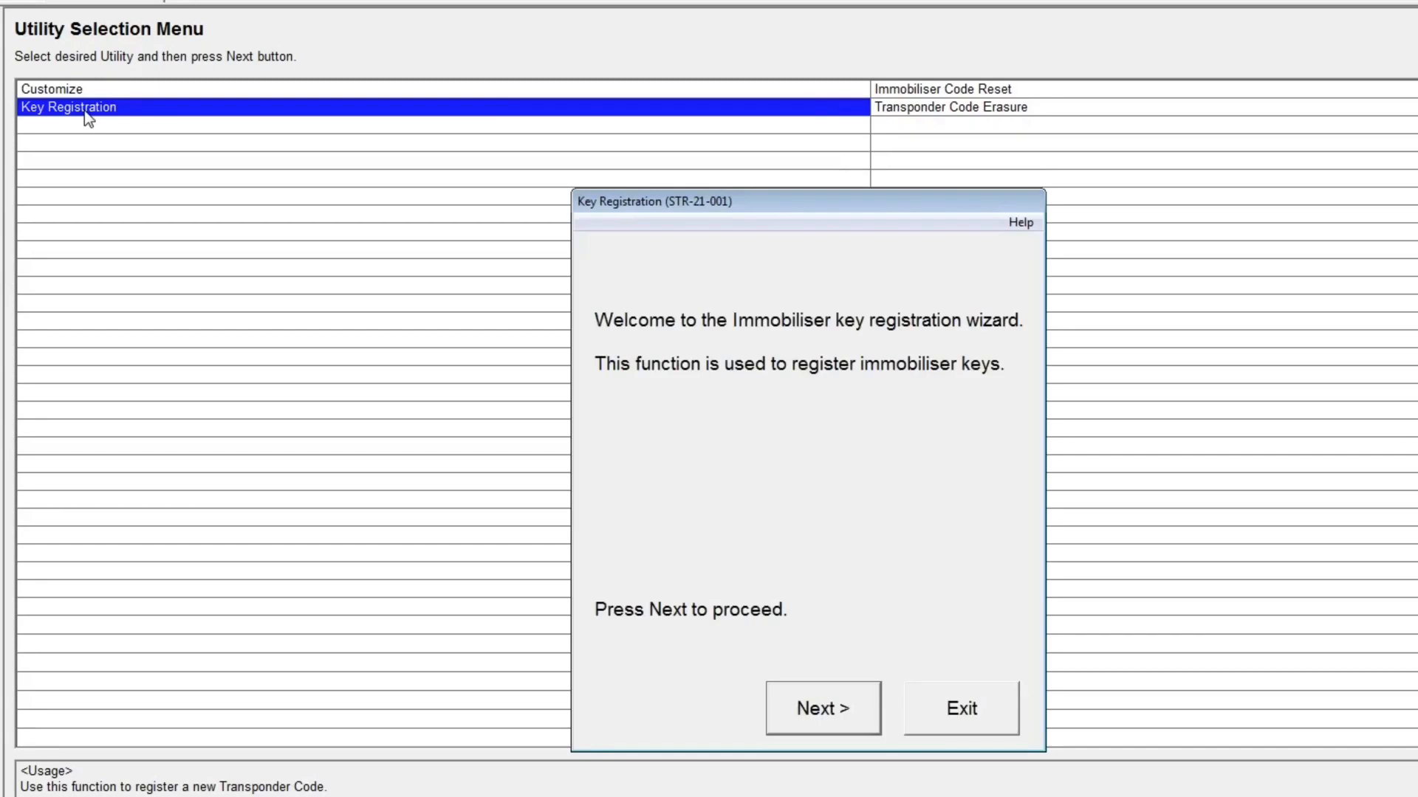
mouse_move(743, 576)
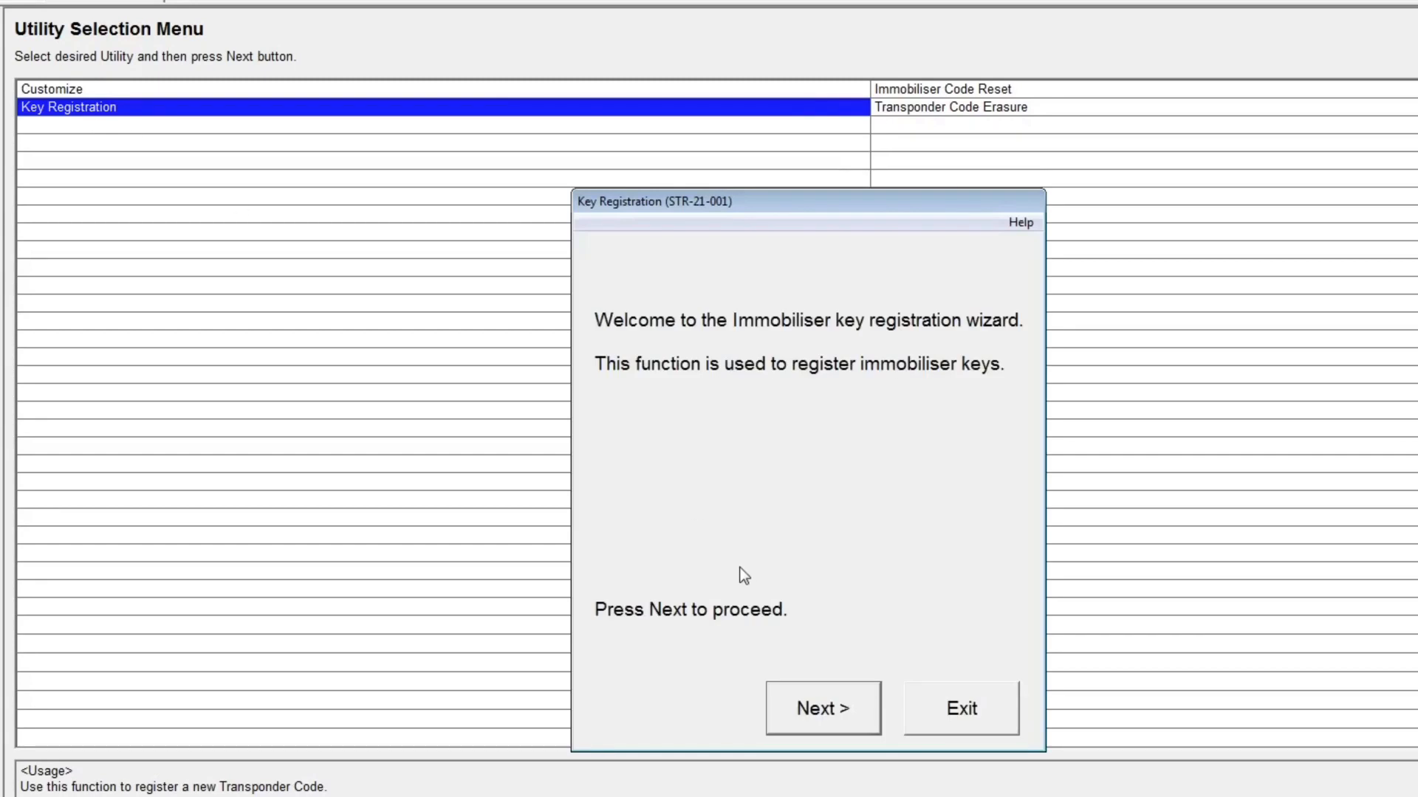
mouse_move(824, 710)
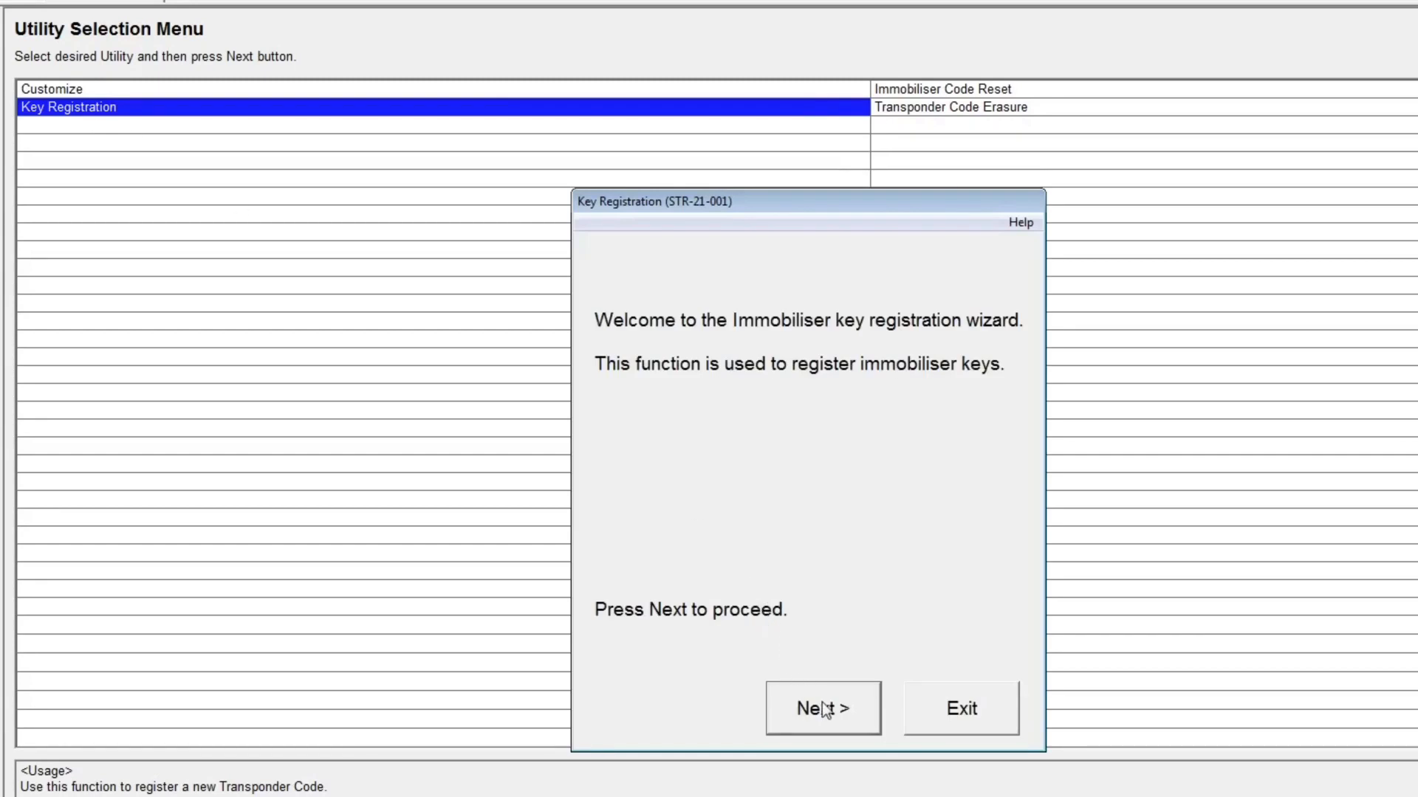
- Advance past the welcome page and step 1 (ignition on) to step 2 of 3, remove master key
click(821, 707)
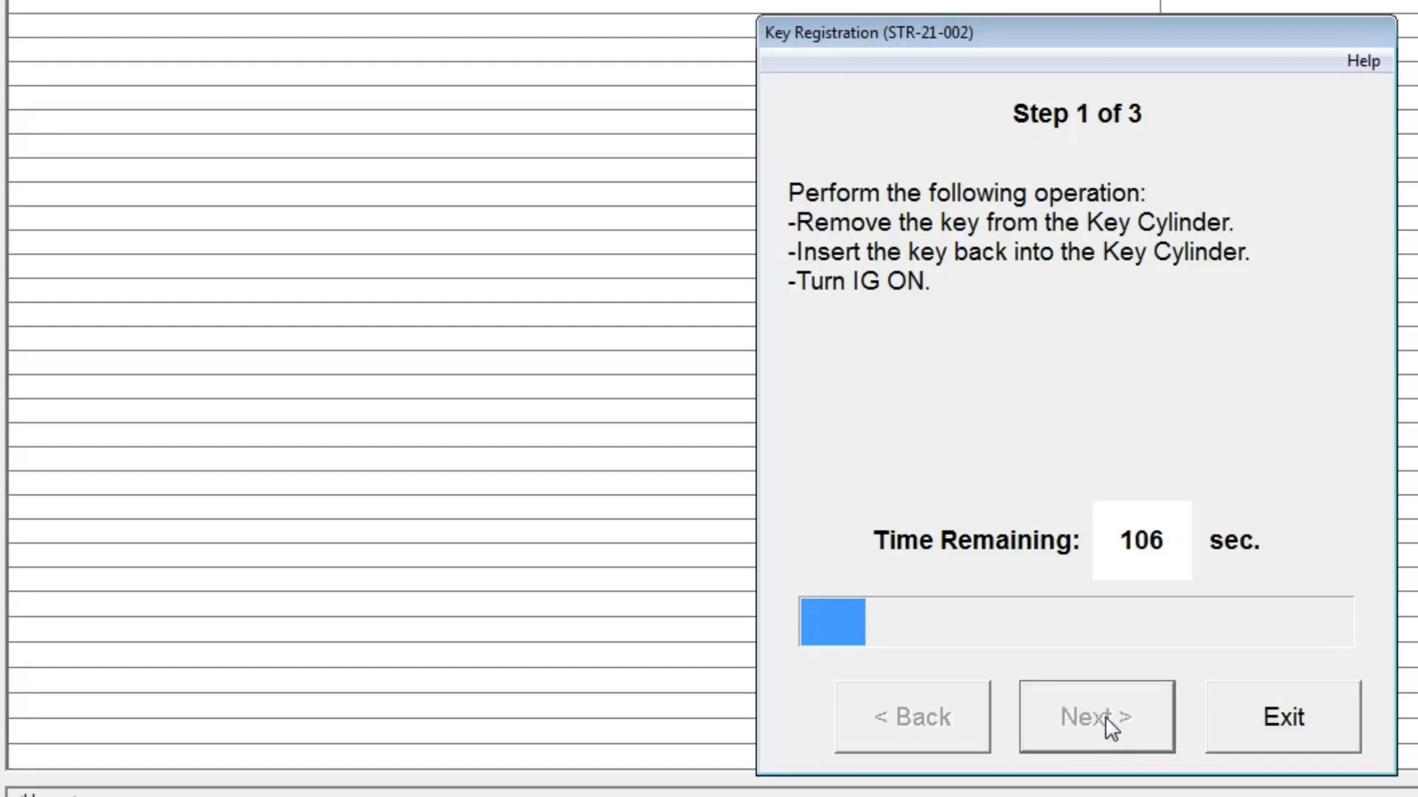
click(1094, 716)
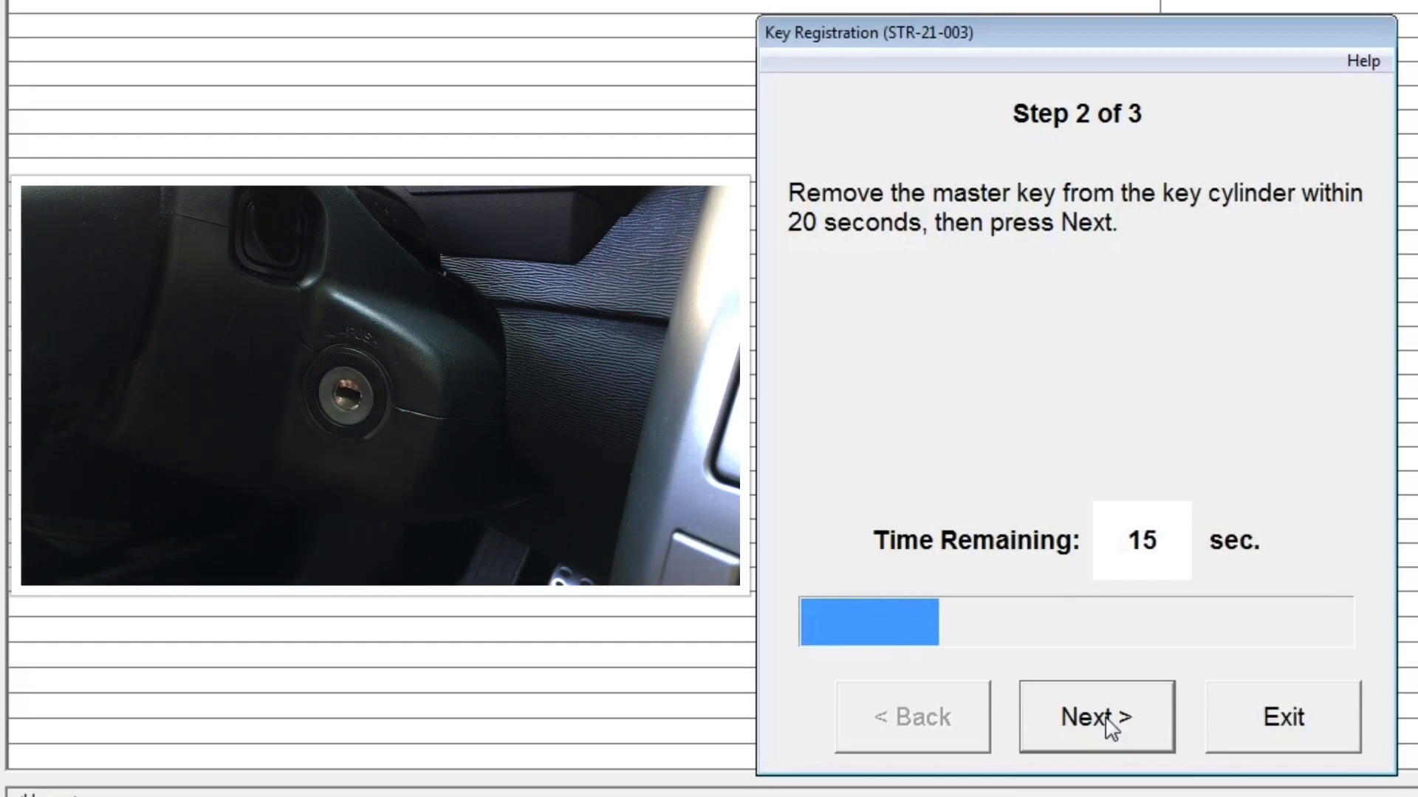
- Complete master key registration after removing the key, then request to exit the wizard
click(1095, 716)
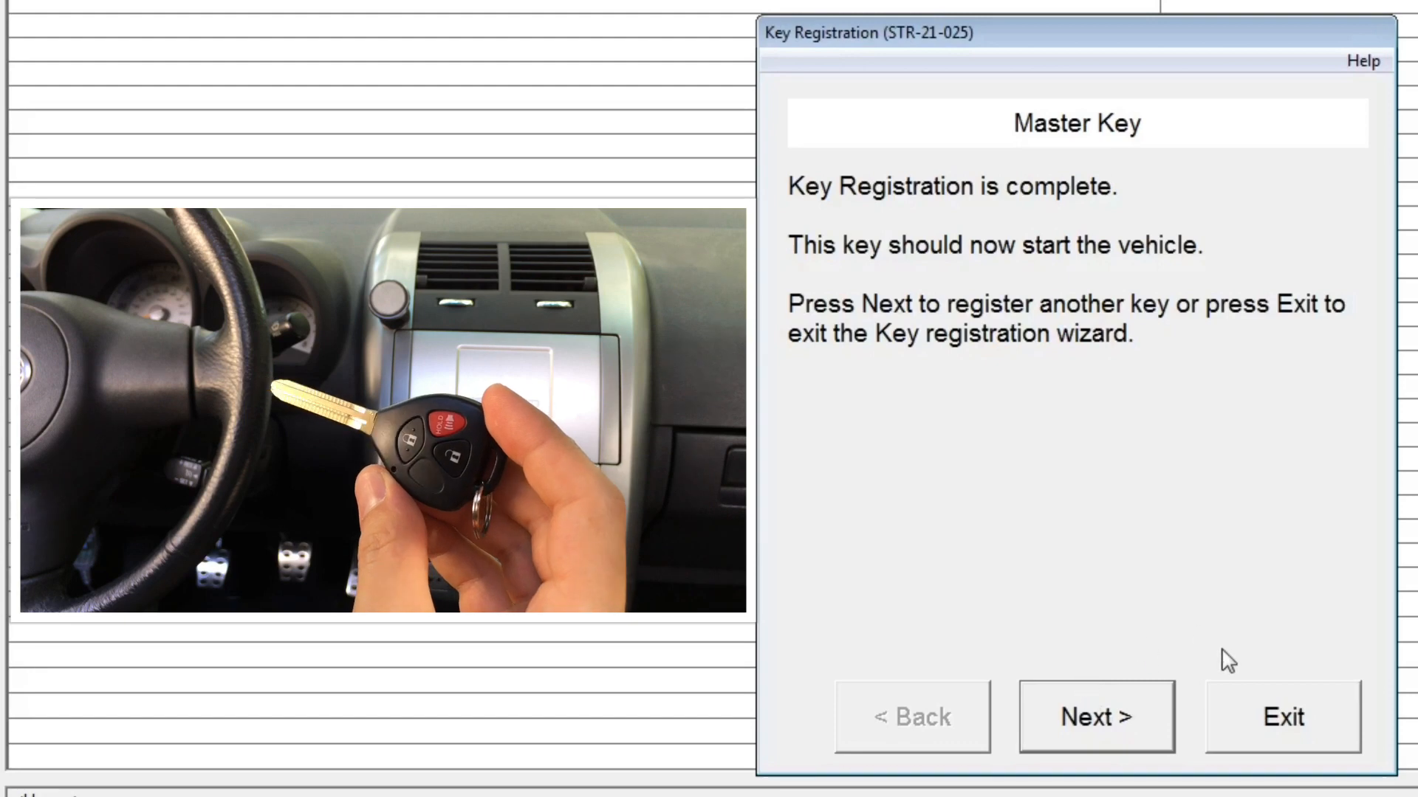
click(1282, 718)
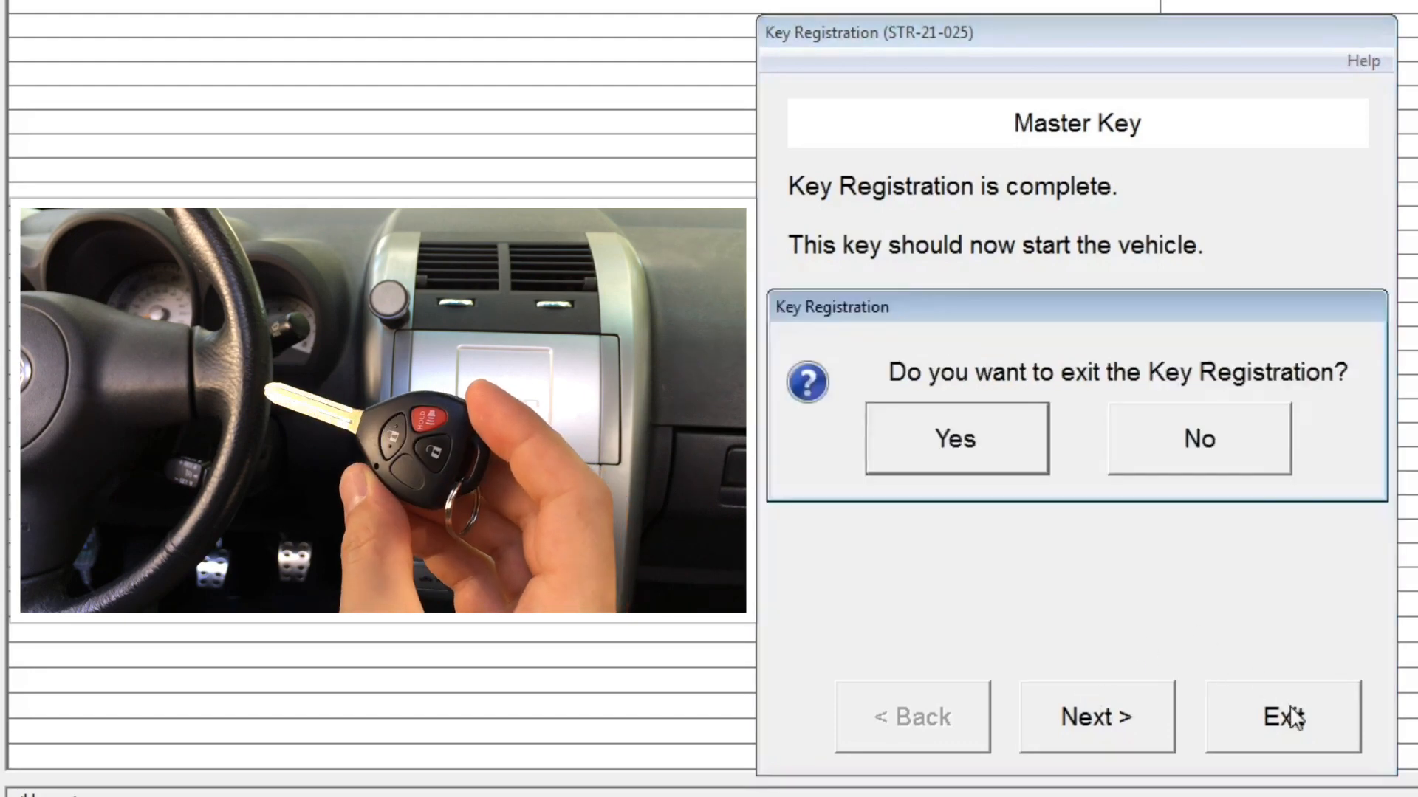